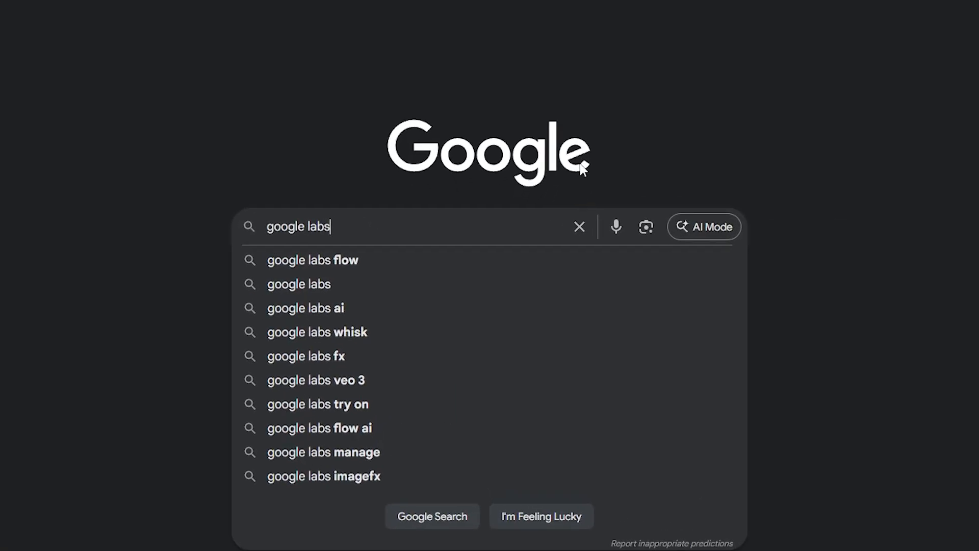
Step: Search 'google labs', reach the Labs site and launch 'Create with Flow'
key("Return")
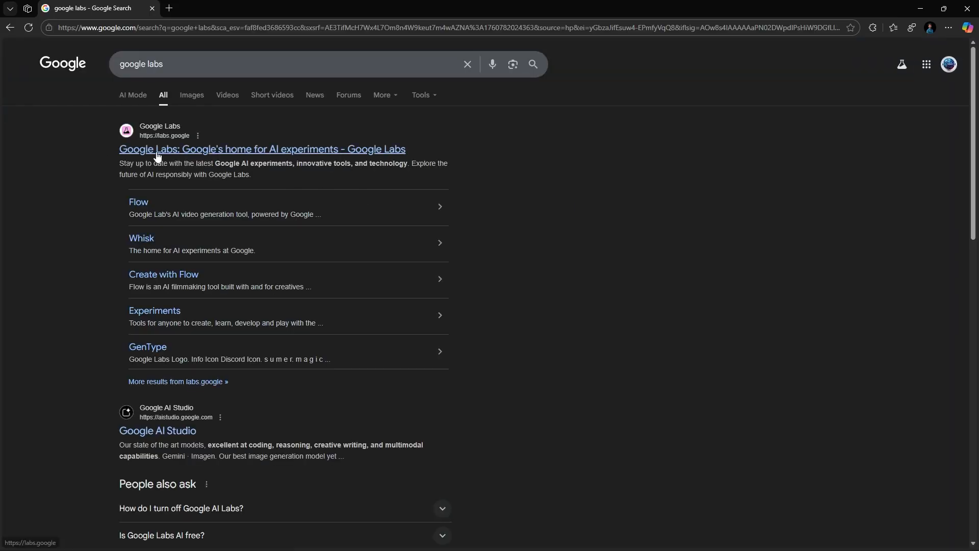
left_click(262, 149)
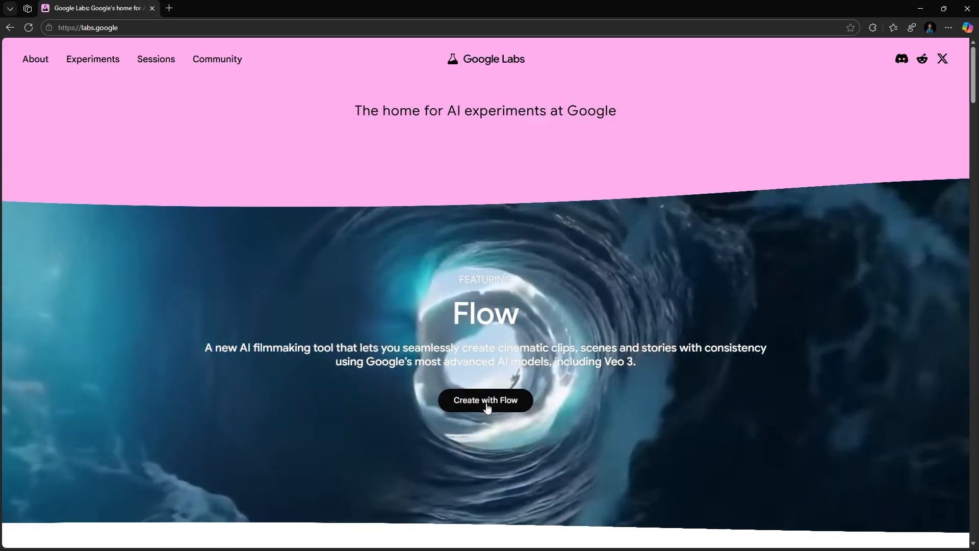
left_click(486, 400)
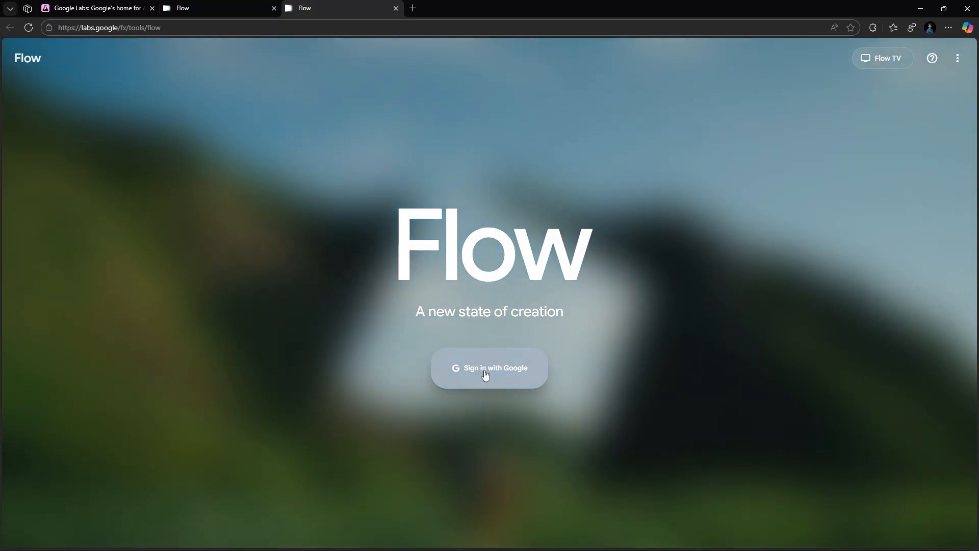
Step: Sign in with Google, accept the welcome and privacy notices, and check the account credits panel
left_click(488, 368)
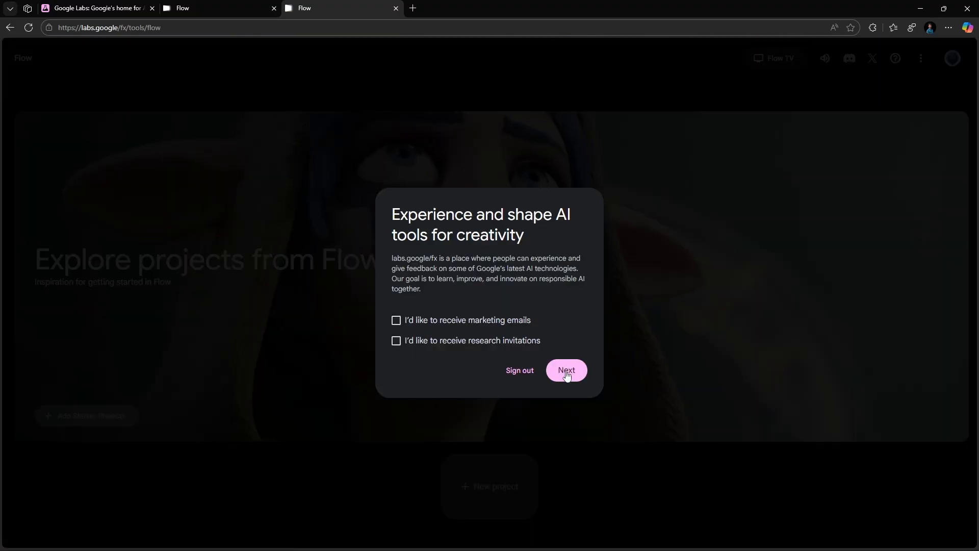
left_click(565, 371)
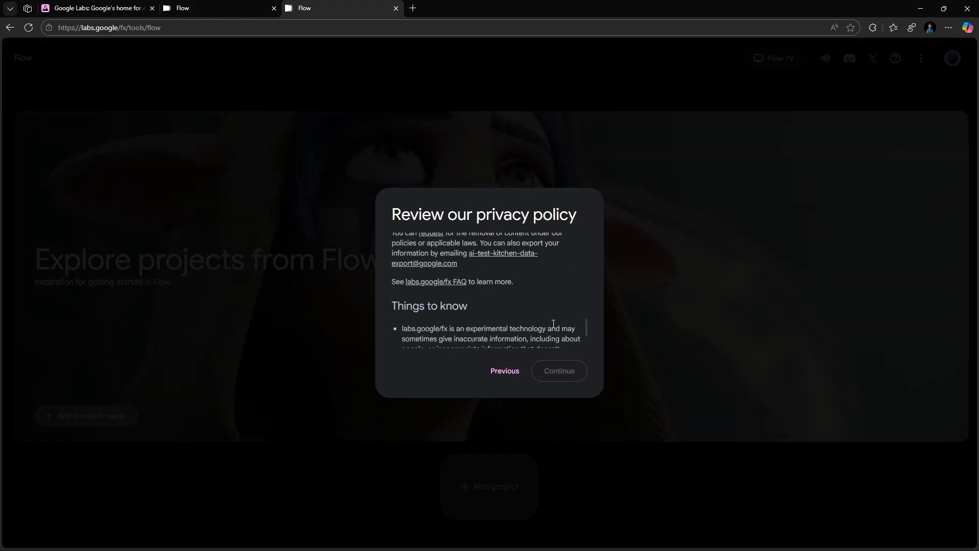
left_click(558, 370)
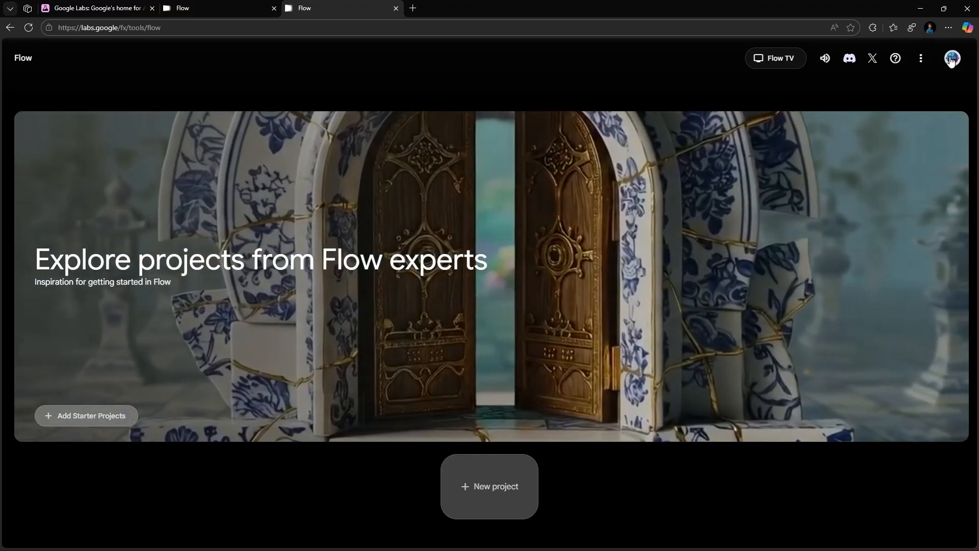
left_click(952, 58)
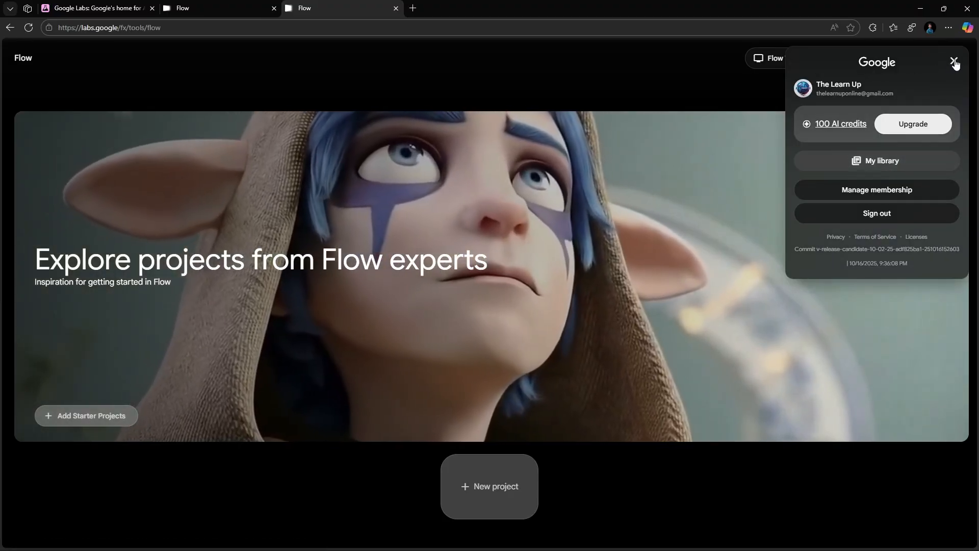
left_click(955, 63)
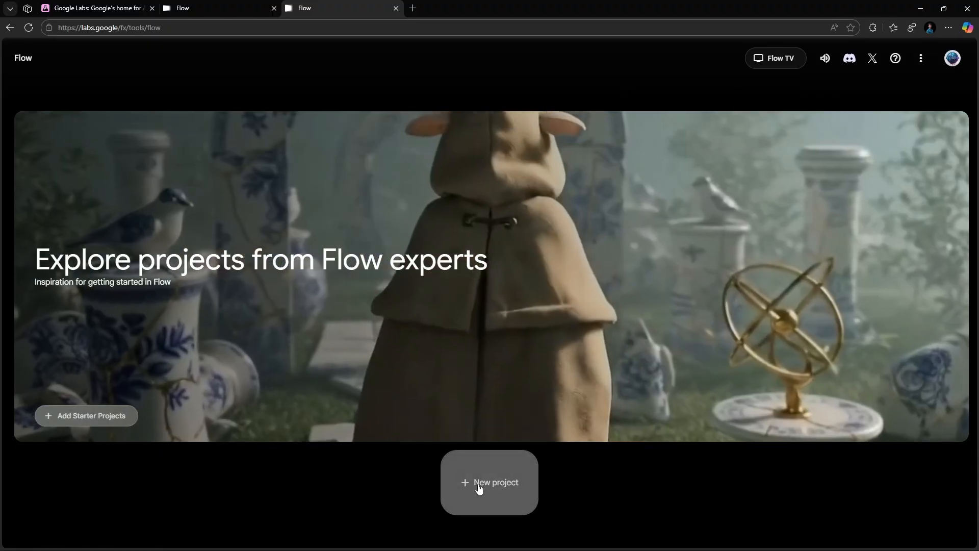
Step: Create a new empty project and keep Text to Video as the generation mode
left_click(489, 482)
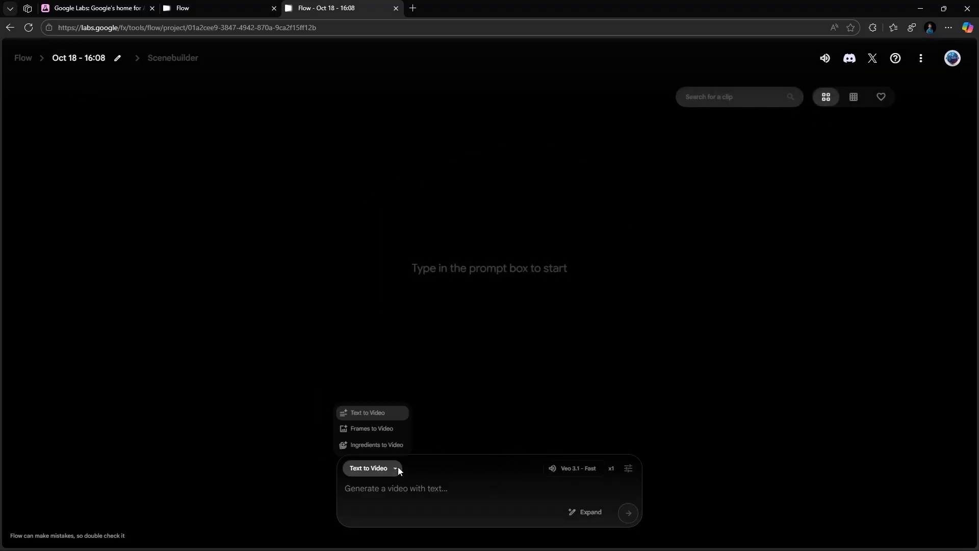
left_click(369, 469)
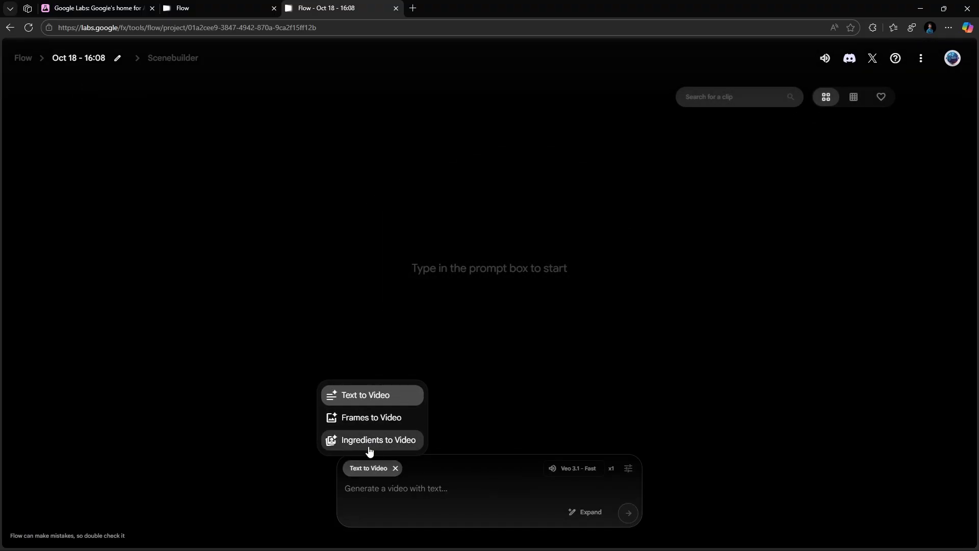
left_click(366, 395)
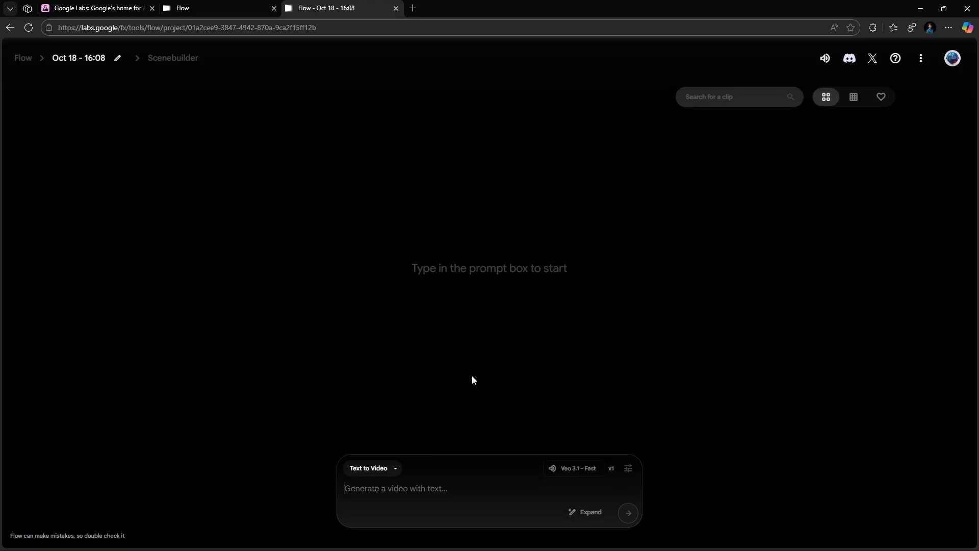
Step: Enter the prompt 'A monkey is jumping from one tree to another'
type("A monkey is ju")
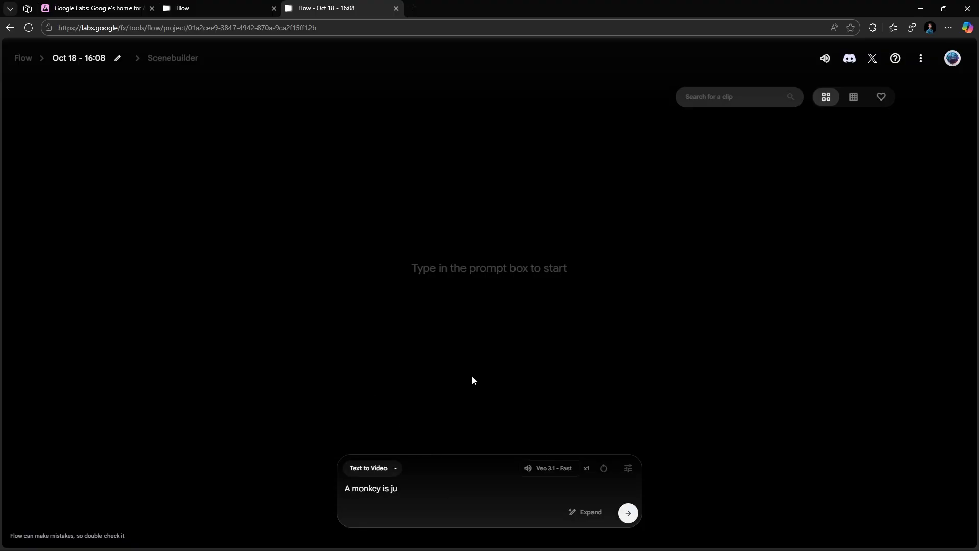
type("mping from one t")
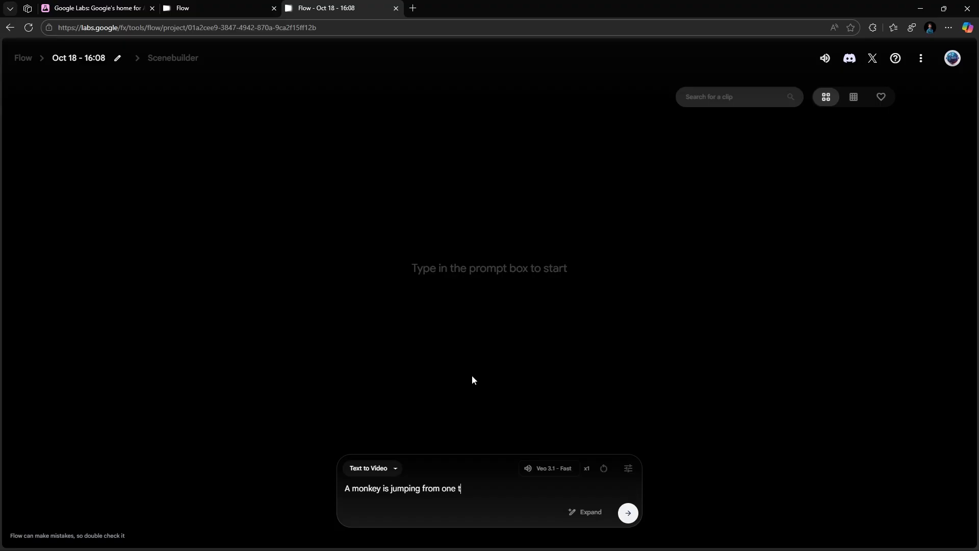
type("ree to anothe")
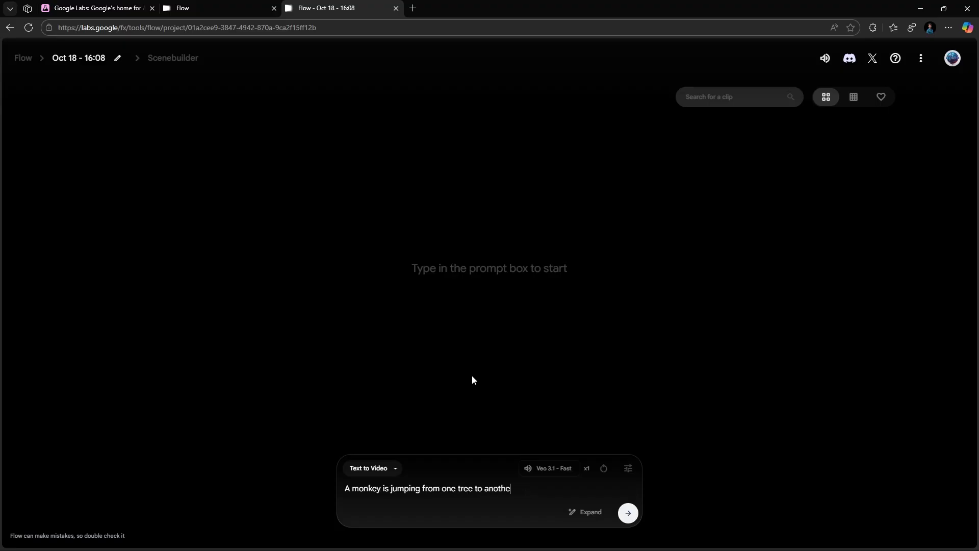
Step: Set the model to Veo 3.1 - Fast in generation settings and submit the prompt
left_click(627, 469)
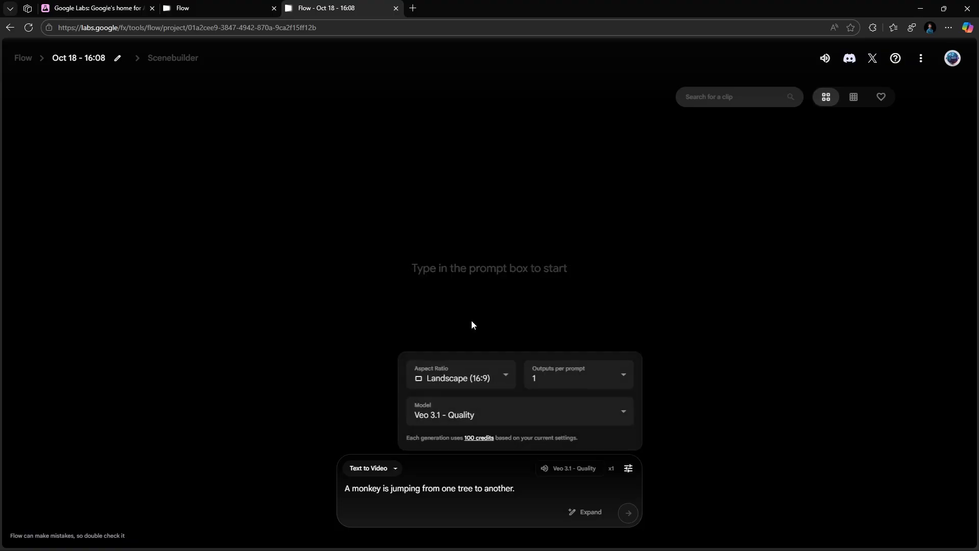
mouse_move(475, 450)
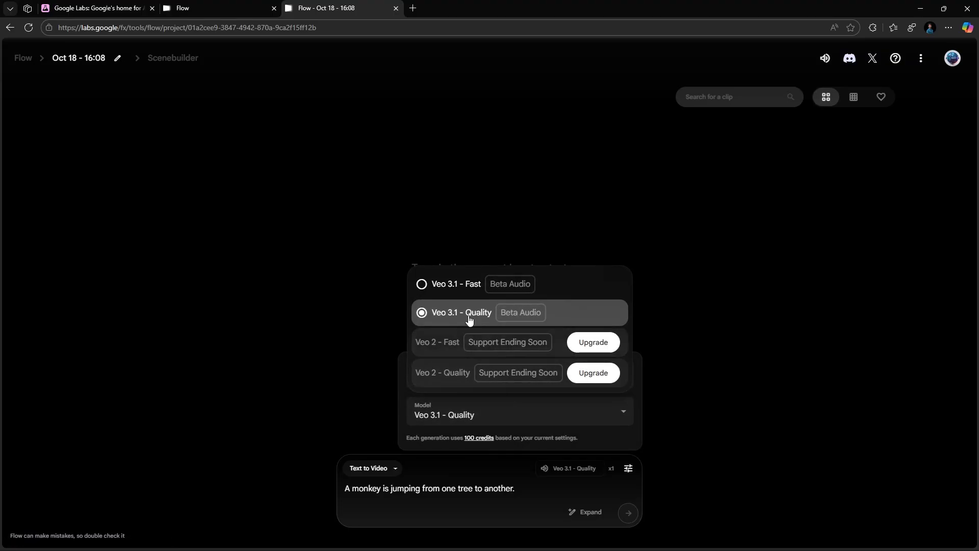
left_click(455, 285)
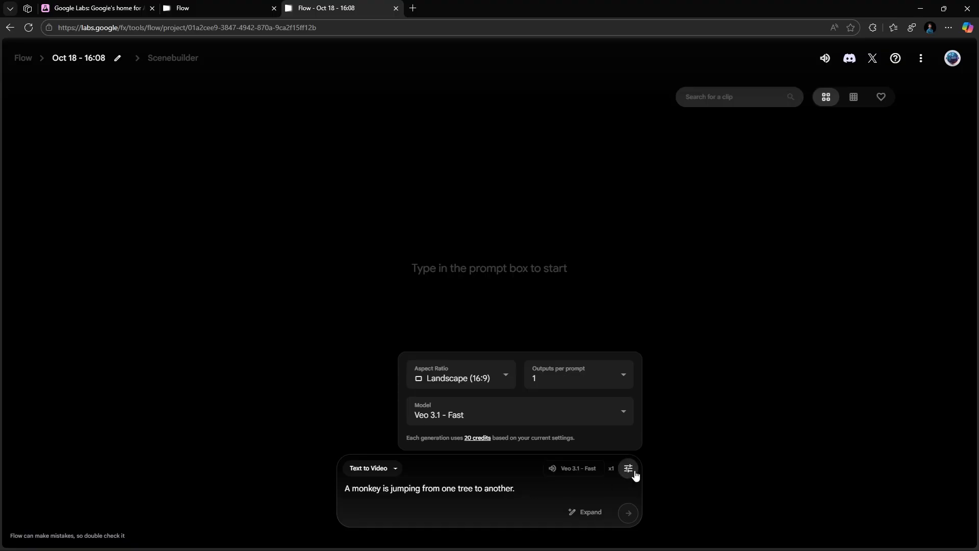
left_click(628, 468)
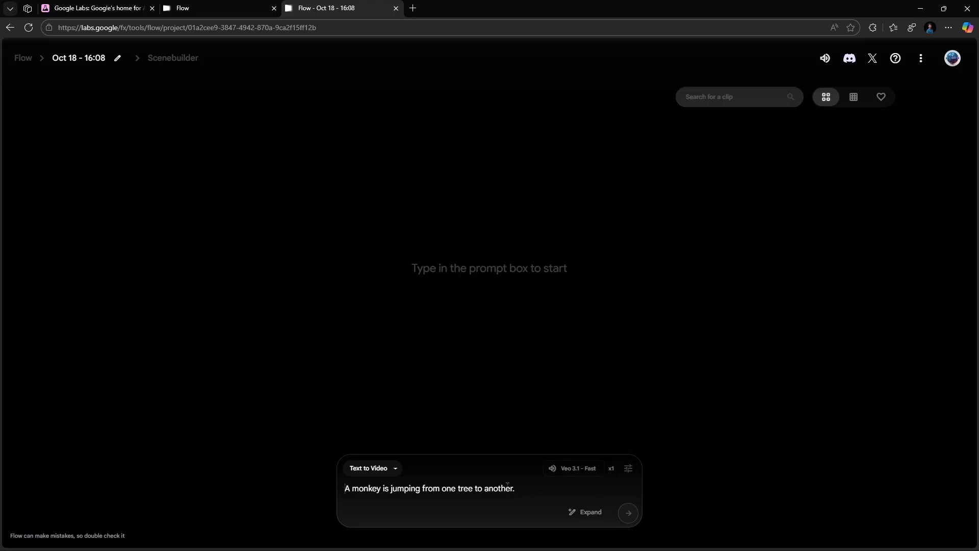
left_click(627, 513)
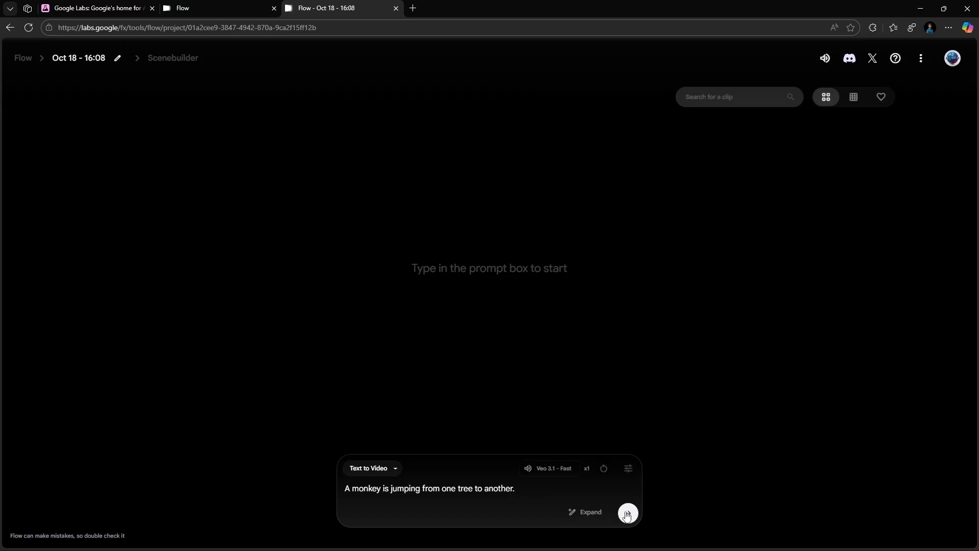
left_click(627, 513)
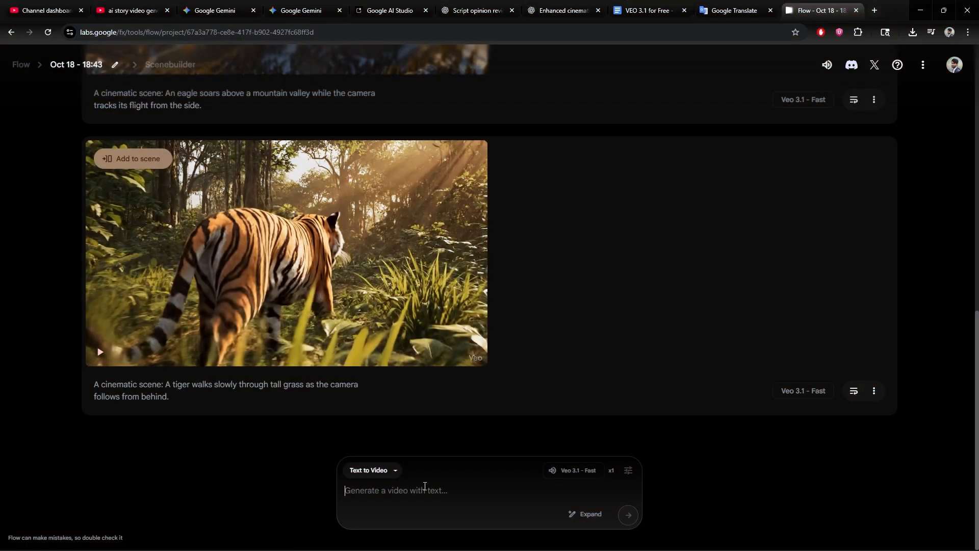
Step: Generate 'A cinematic scene: A wolf moves silently through a snowy forest...' and play the finished clip
type("A cinematic scene: A wolf moves silently through a snowy forest as the camera follows its every step.")
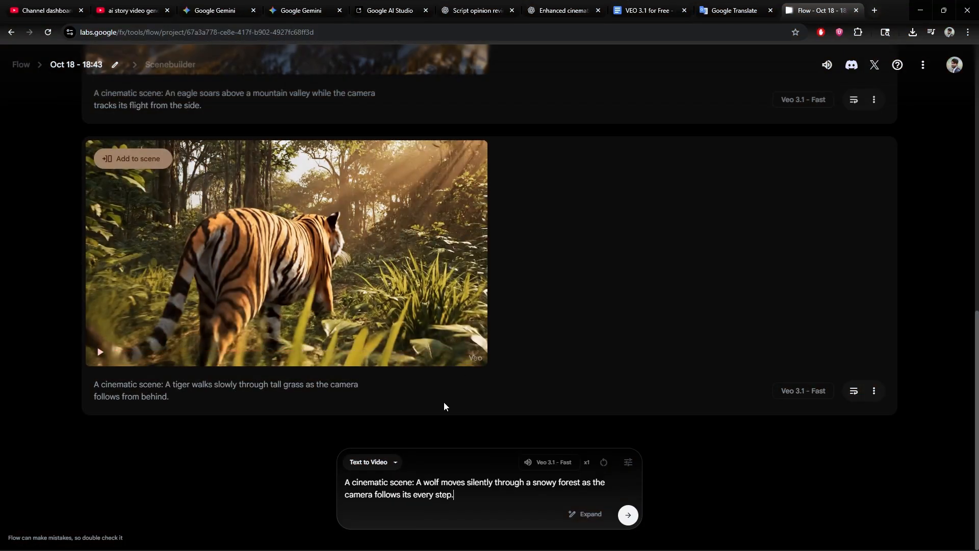
left_click(628, 515)
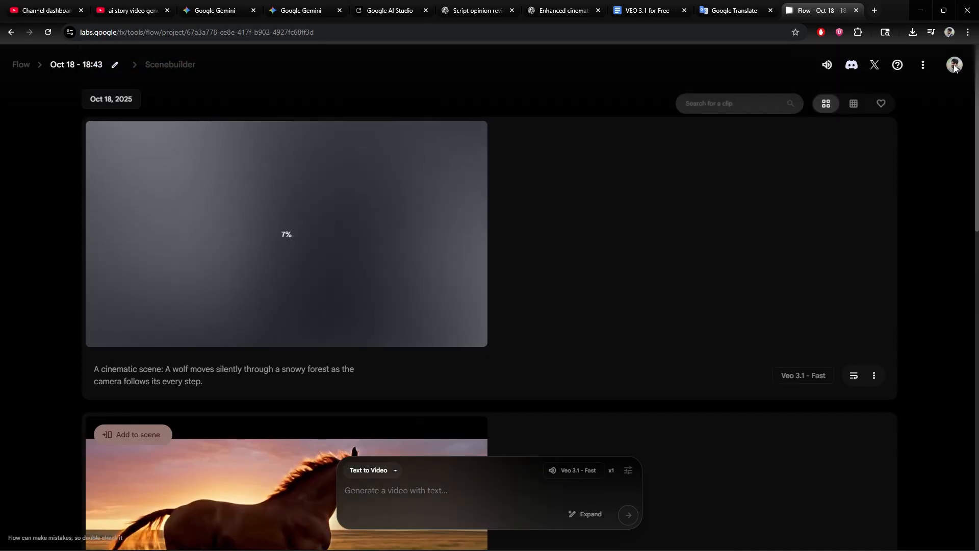
left_click(954, 65)
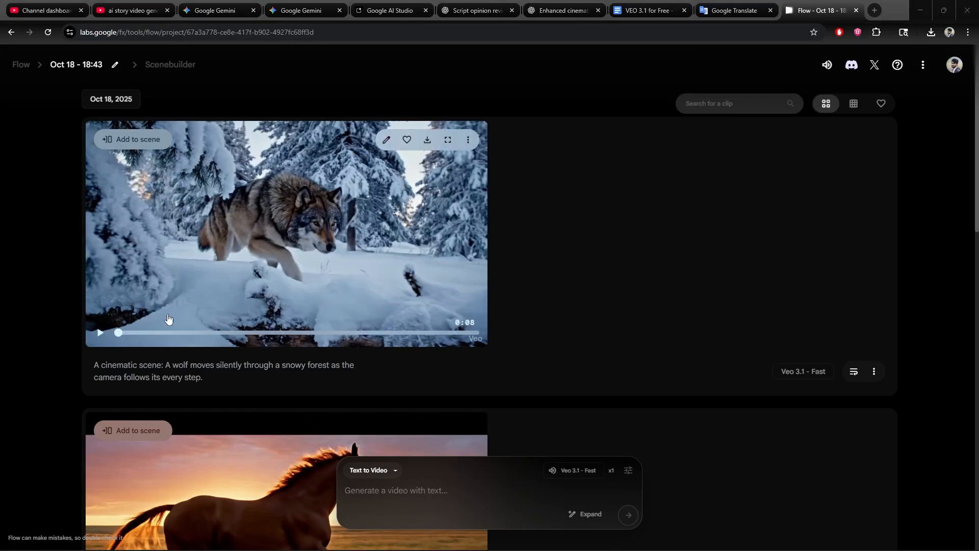
left_click(99, 332)
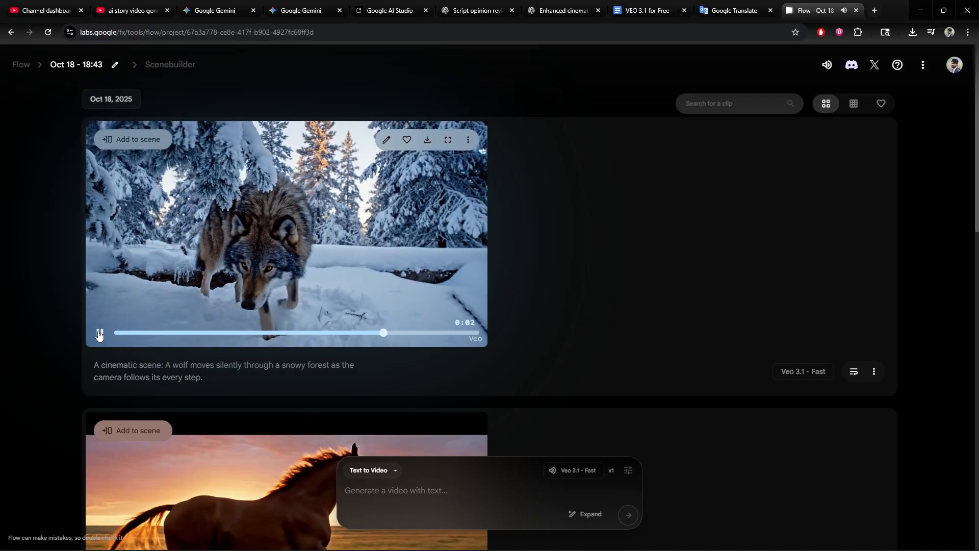
left_click(448, 140)
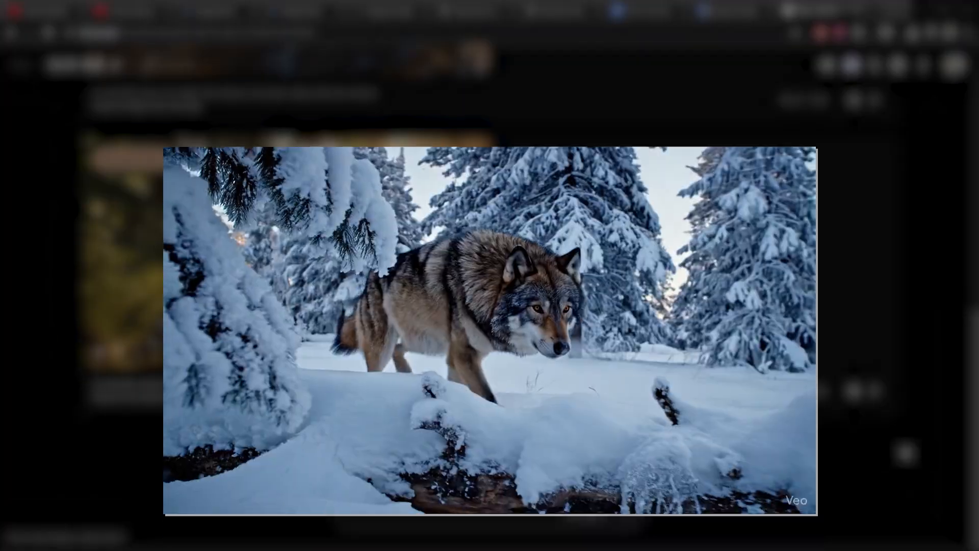